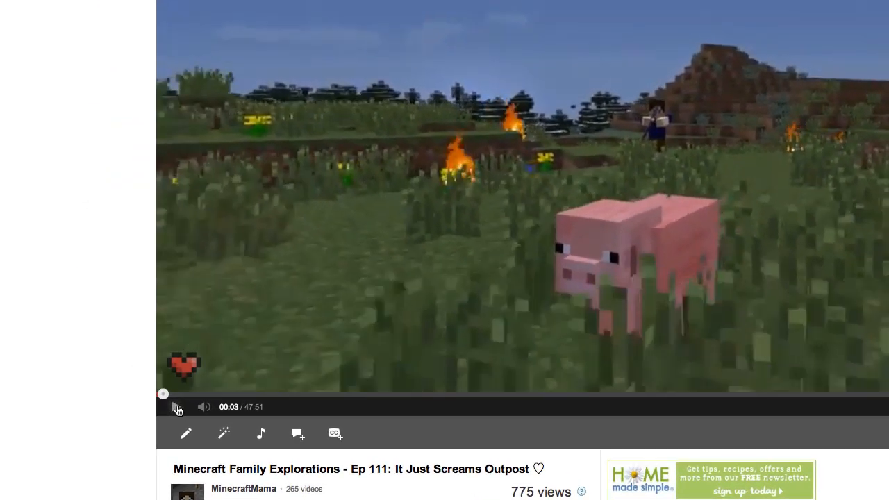
Pause the Minecraft Family Explorations episode and scroll down to its description and comments.
click(176, 407)
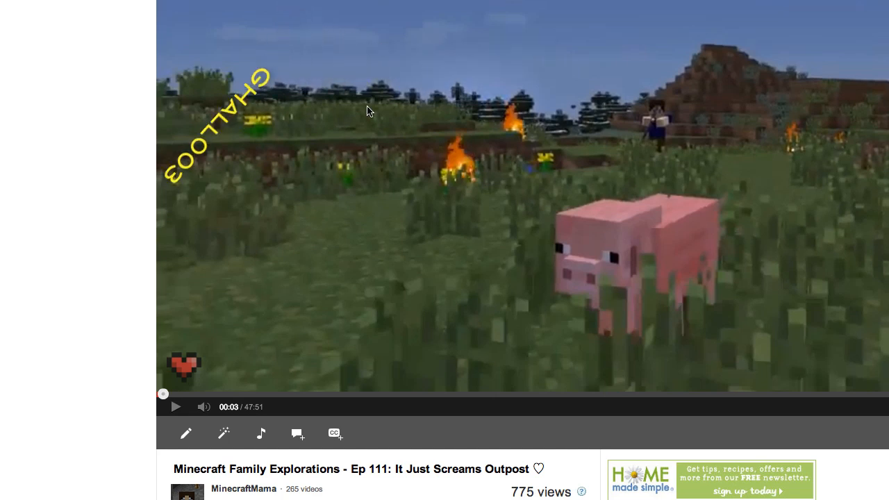
scroll(down, 3)
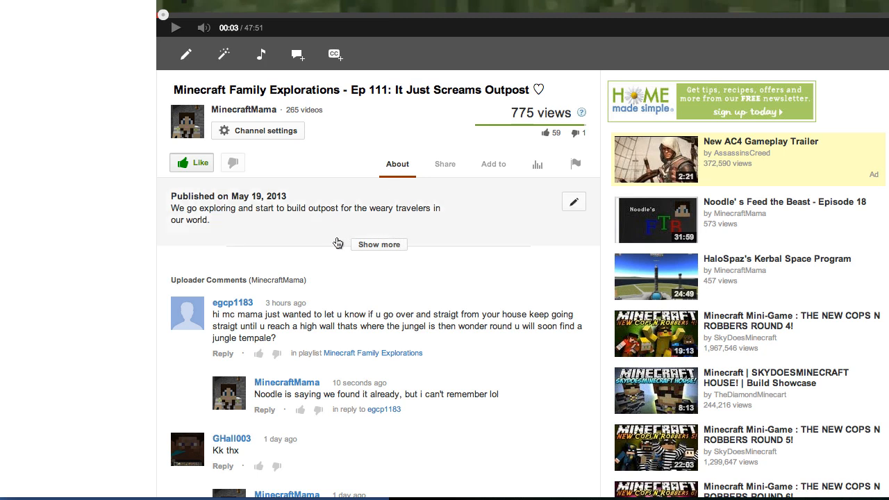
Expand the video description with 'Show more' to reveal the world download link.
click(378, 244)
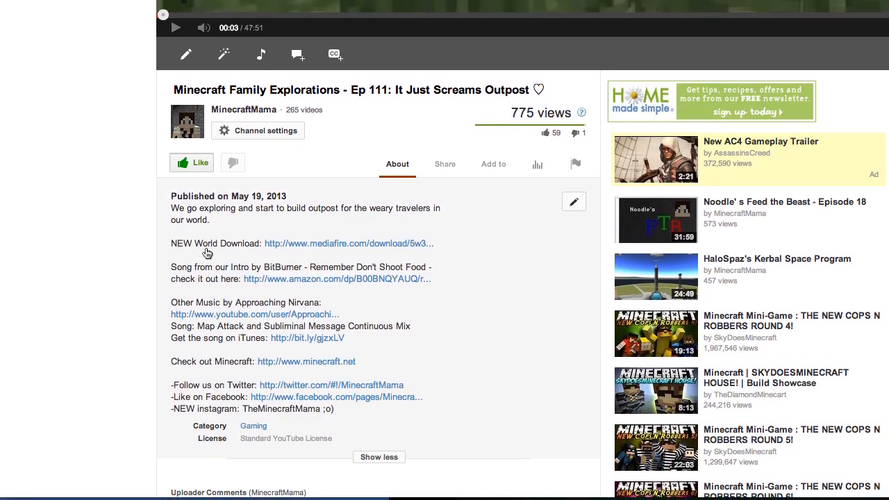
mouse_move(340, 247)
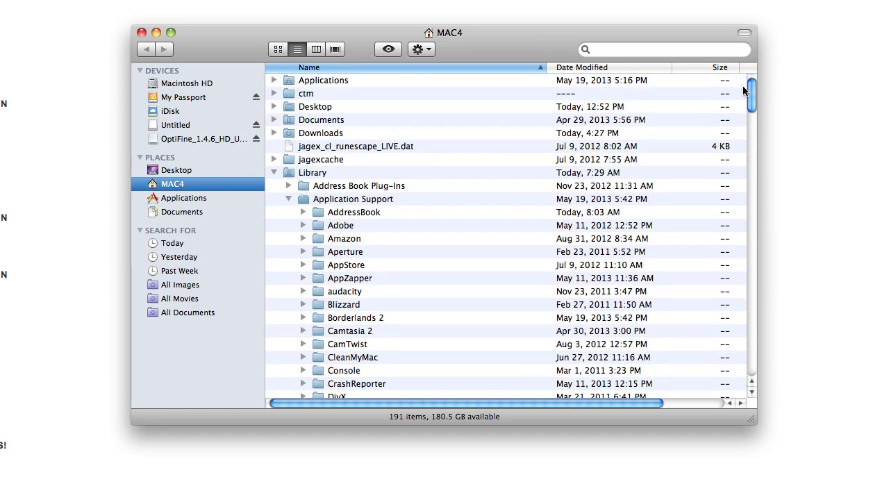
mouse_move(758, 120)
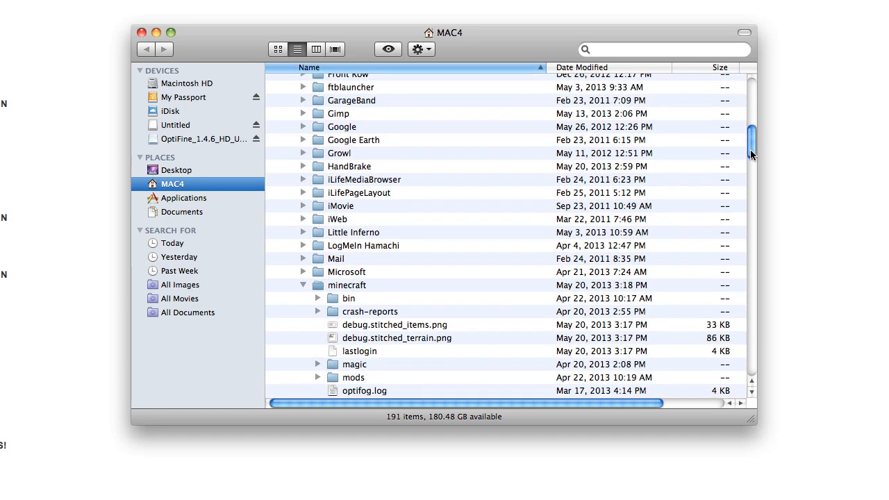
Scroll to Library > Application Support > minecraft and expand mods to show rei_minimap.
scroll(down, 3)
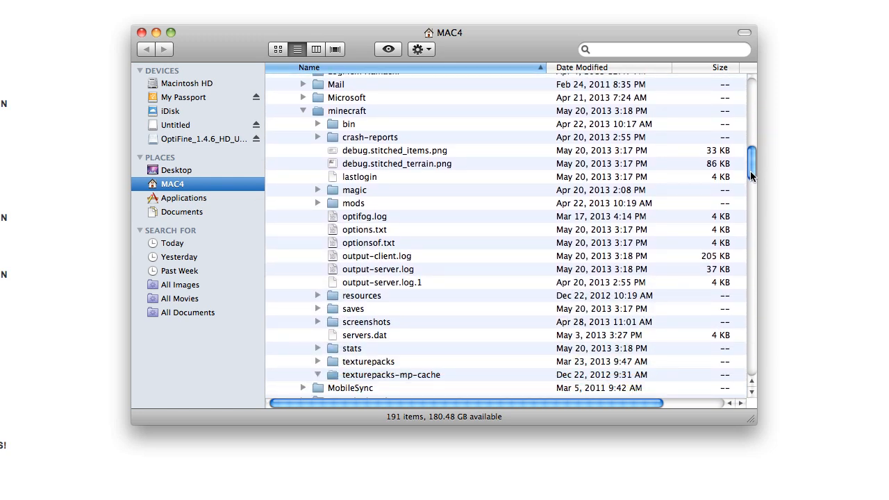
scroll(down, 3)
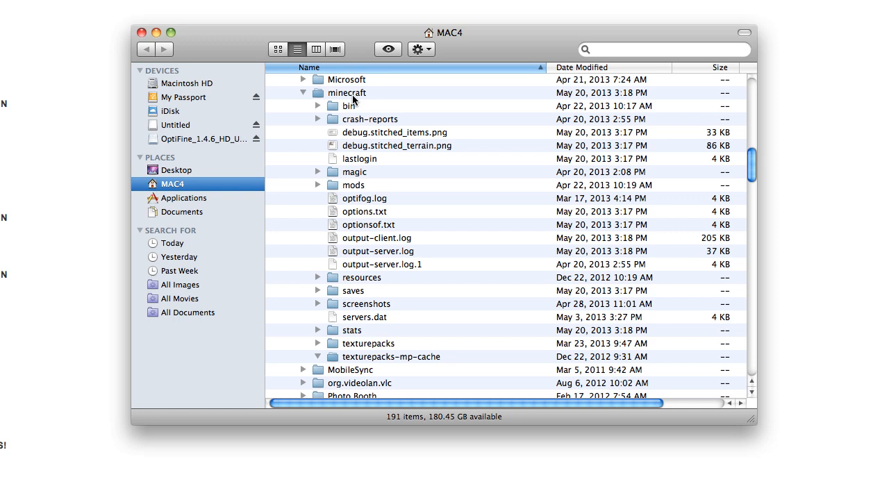
mouse_move(342, 102)
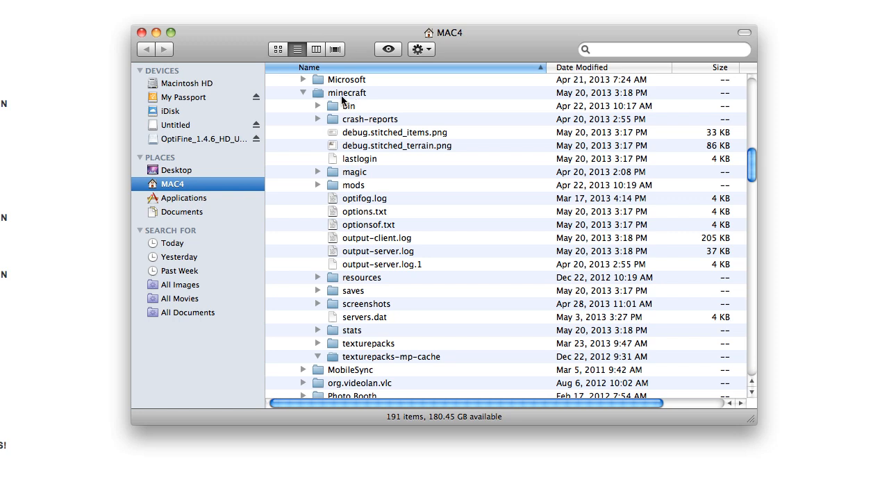
mouse_move(336, 122)
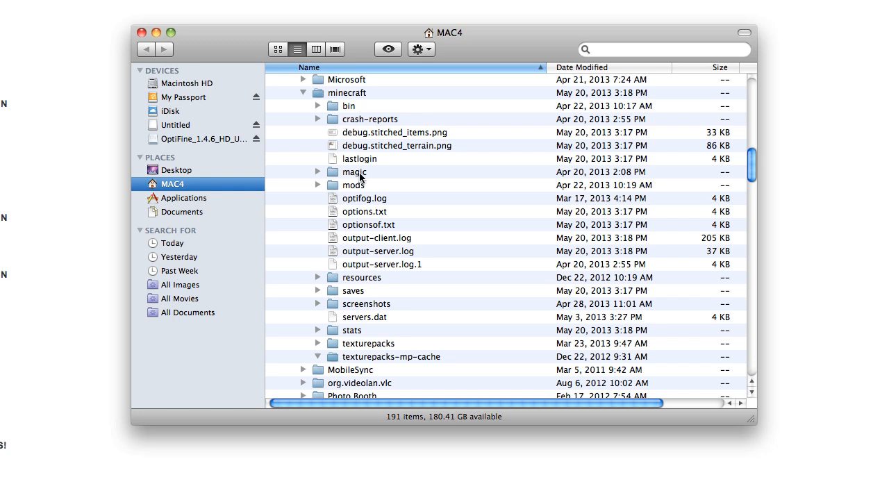
mouse_move(356, 185)
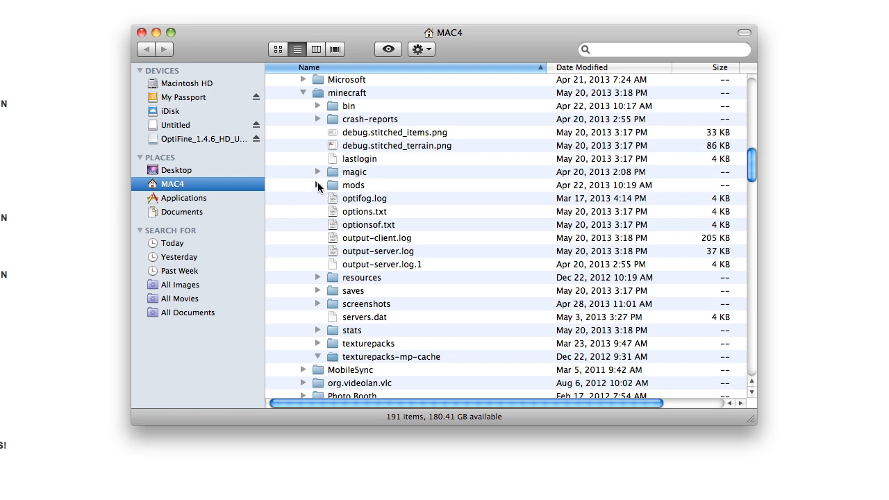
click(317, 185)
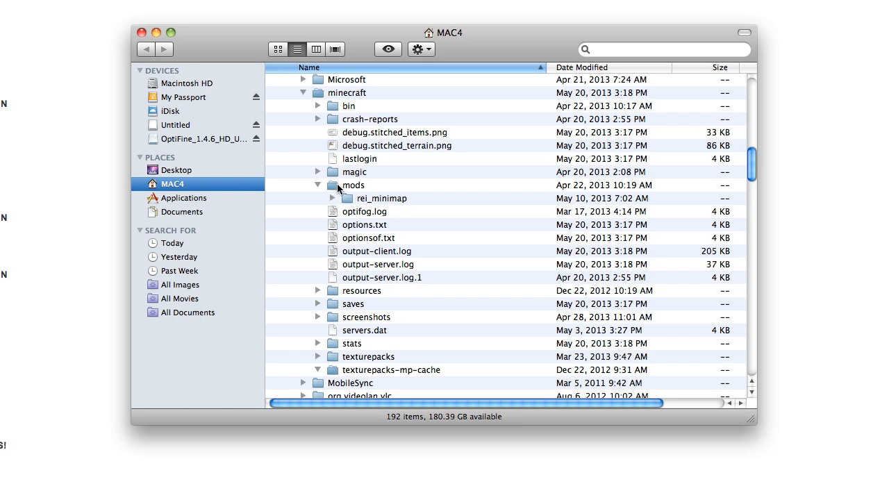
Collapse mods, expand saves, and open the context menu for MinecraftFamilyExplorations51913.
click(353, 185)
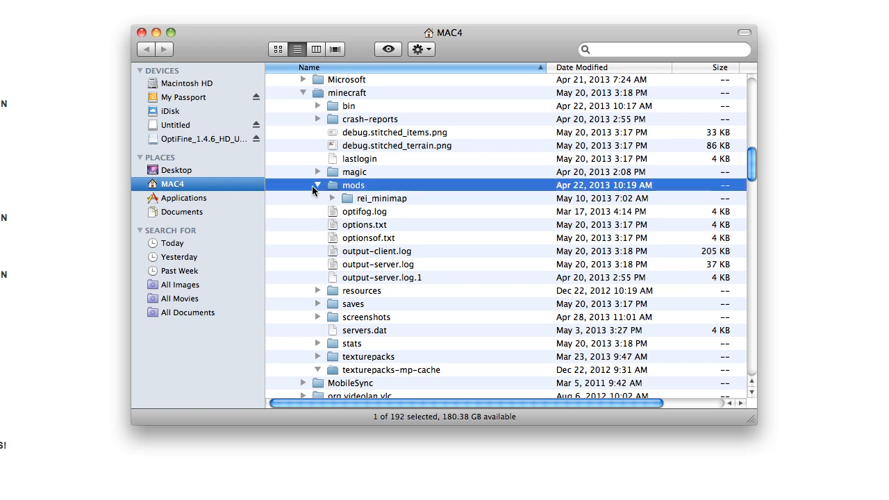
click(318, 185)
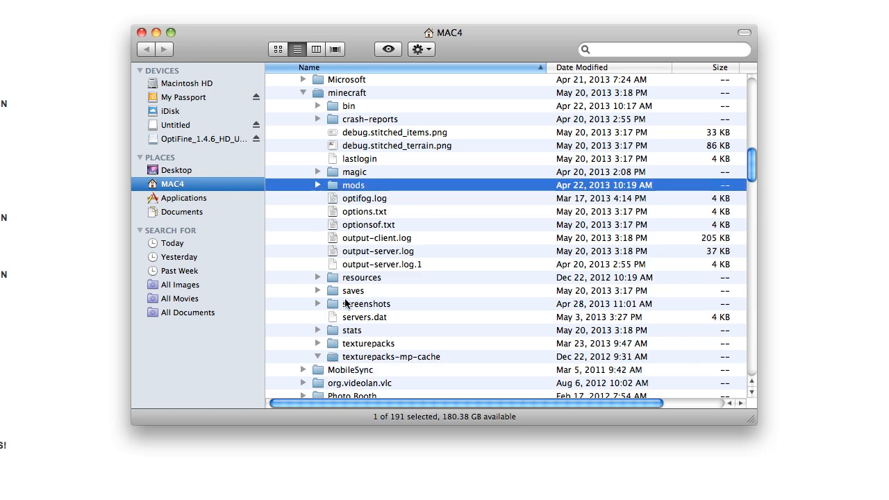
mouse_move(320, 293)
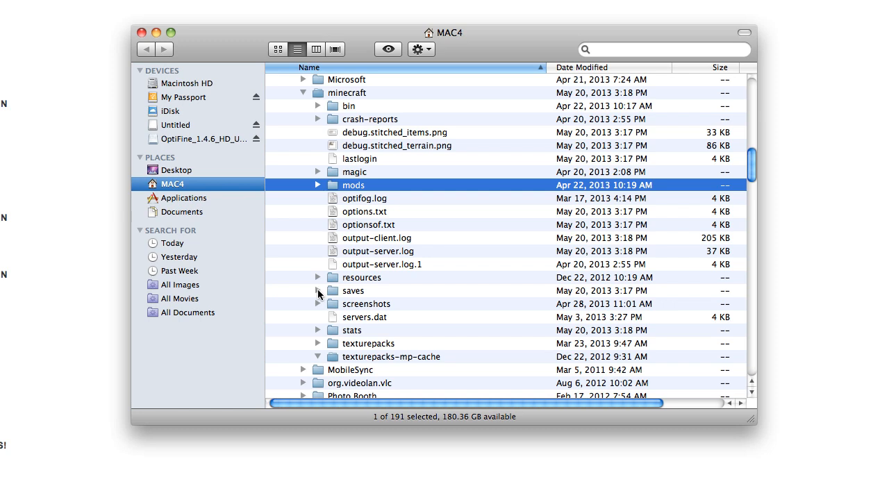
click(317, 290)
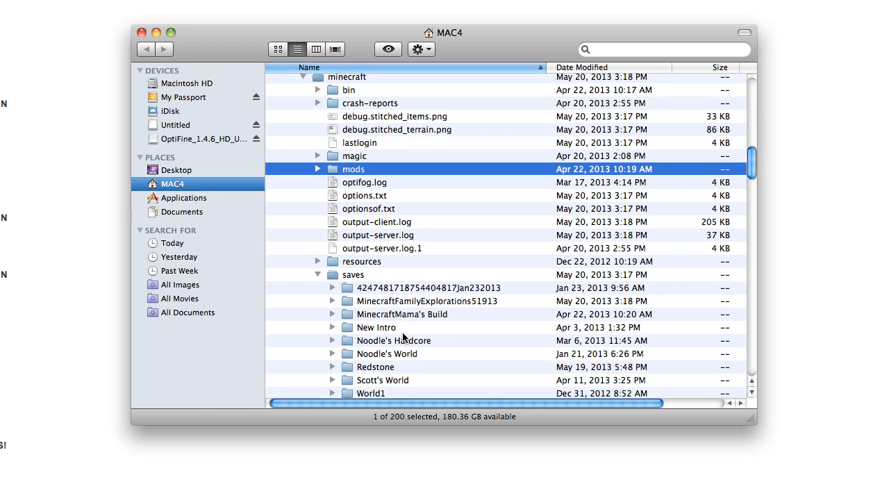
scroll(down, 3)
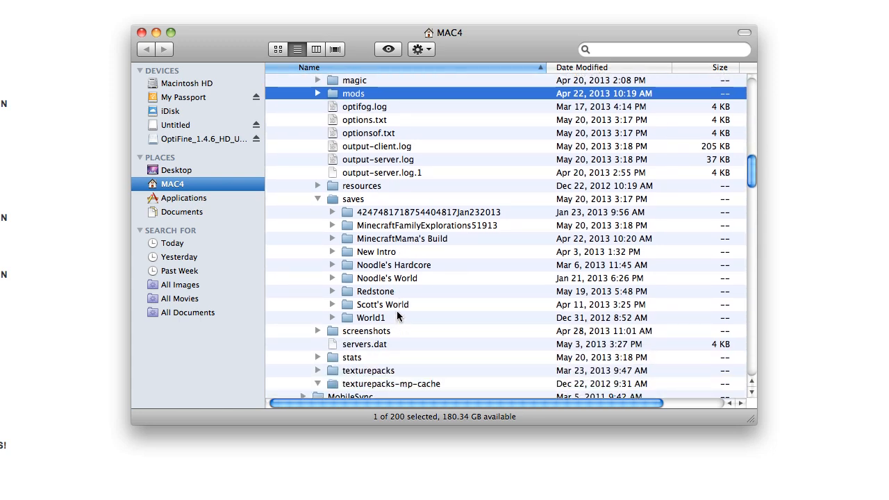
mouse_move(422, 228)
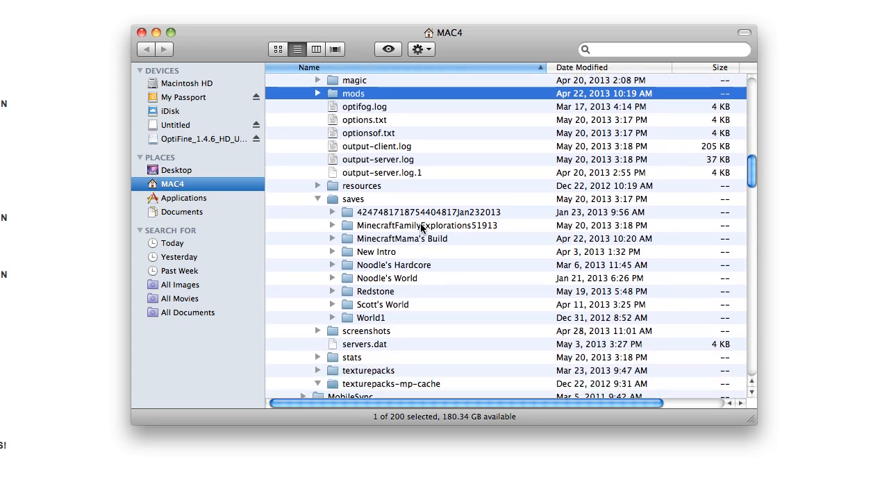
right_click(423, 225)
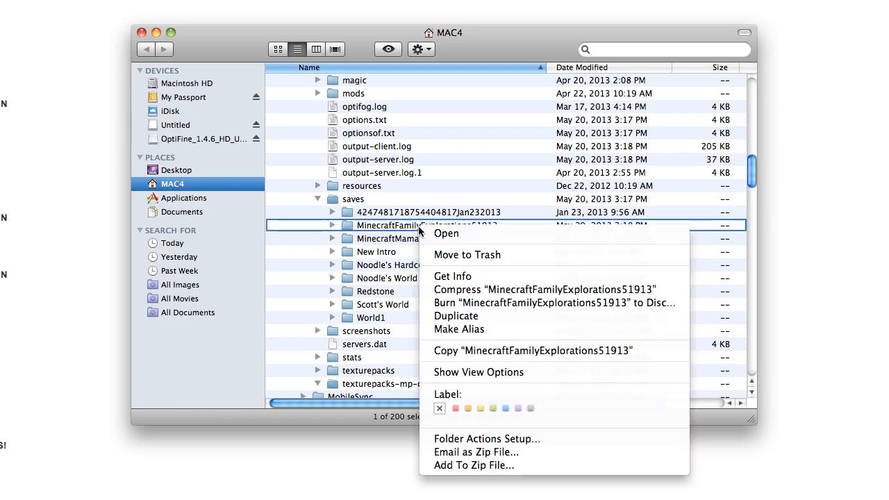
mouse_move(456, 316)
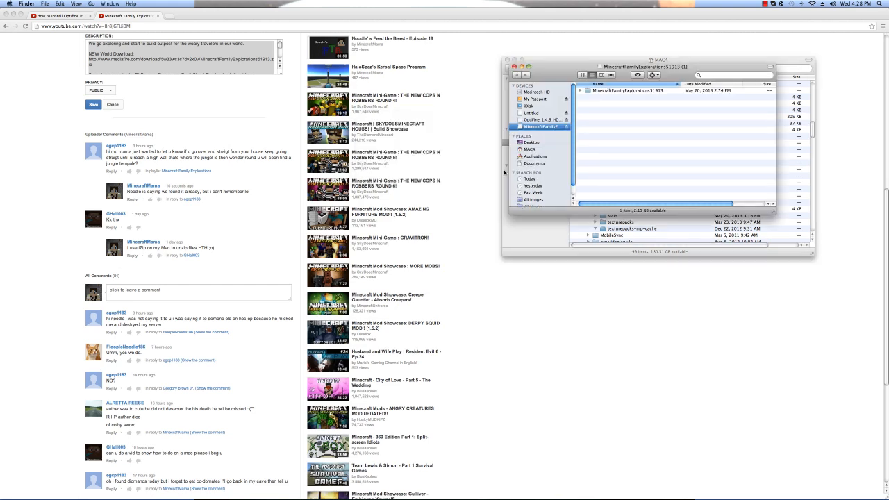
Bring up iZip's loaded archives, including MinecraftFamilyExplorations51913 (1).zip.
drag(661, 66, 324, 99)
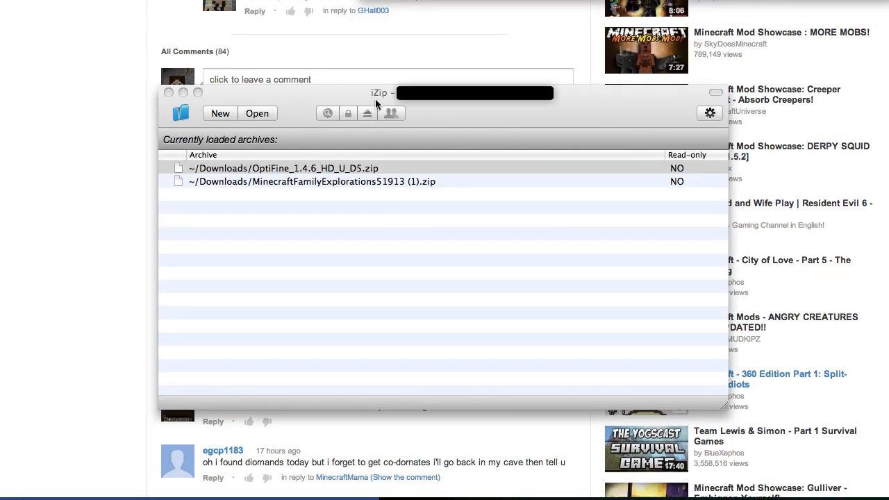
mouse_move(367, 110)
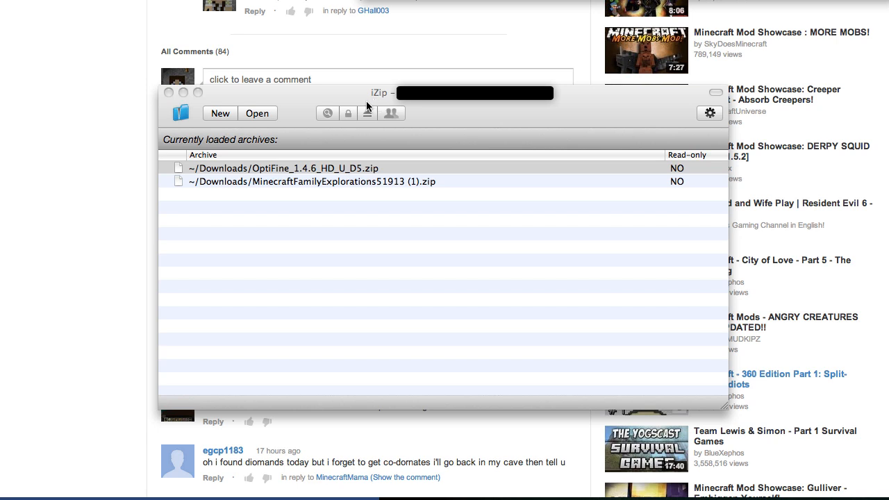
mouse_move(170, 94)
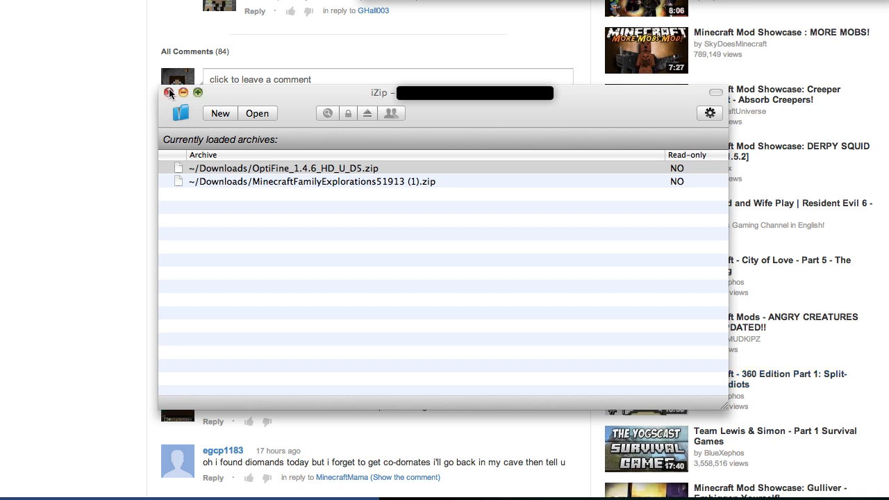
Close iZip to reveal the MinecraftFamilyExplorations51913 (1) Finder window.
click(169, 93)
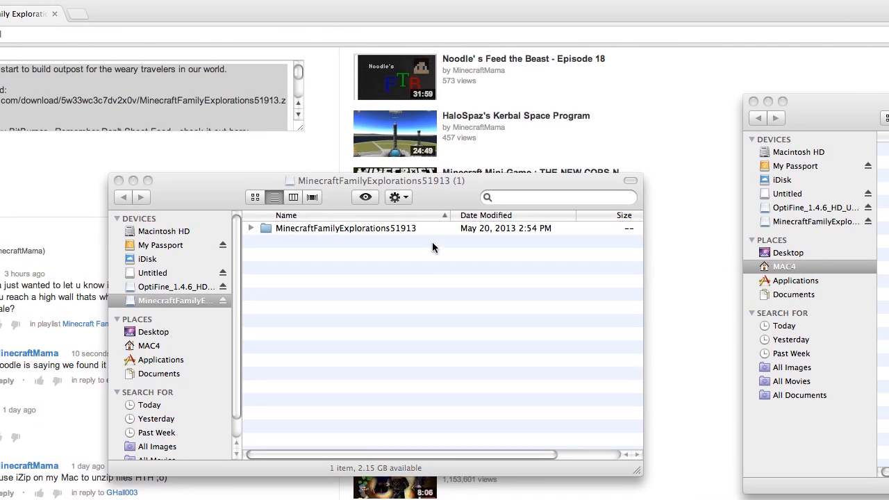
mouse_move(271, 241)
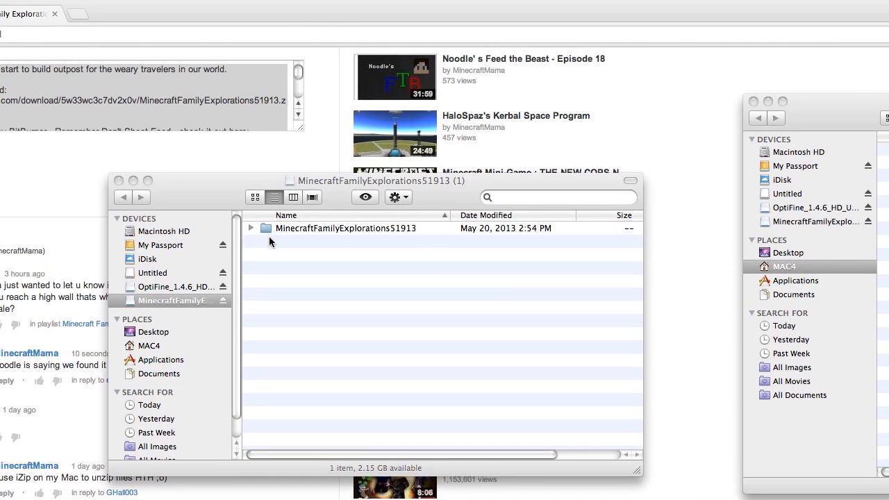
mouse_move(264, 233)
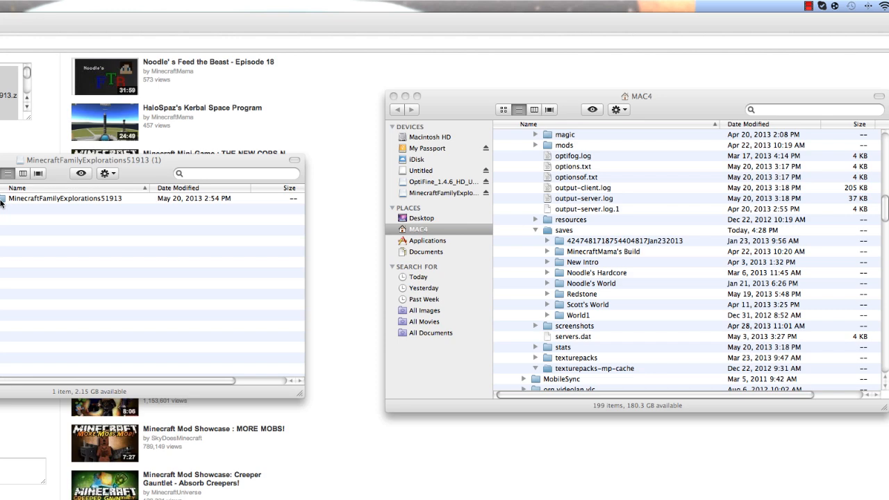
Place the MinecraftFamilyExplorations51913 folder into minecraft/saves and launch Minecraft.
click(617, 241)
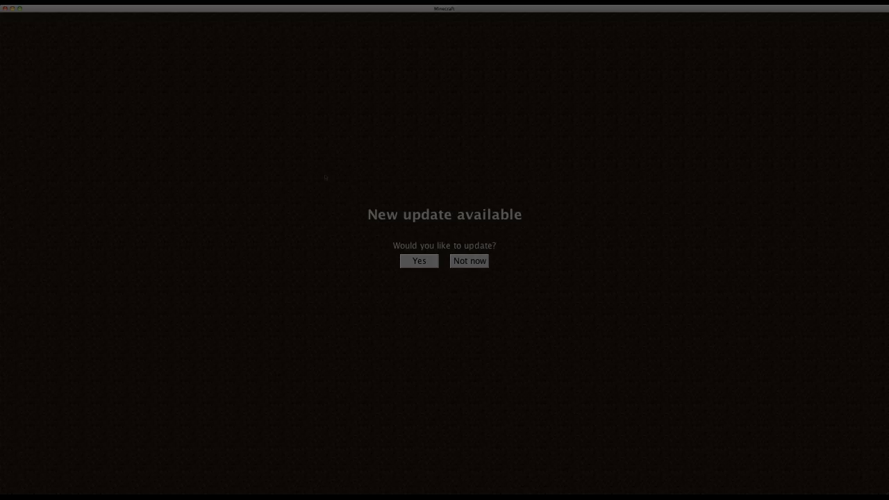
Decline the Minecraft update with 'Not now'.
click(469, 260)
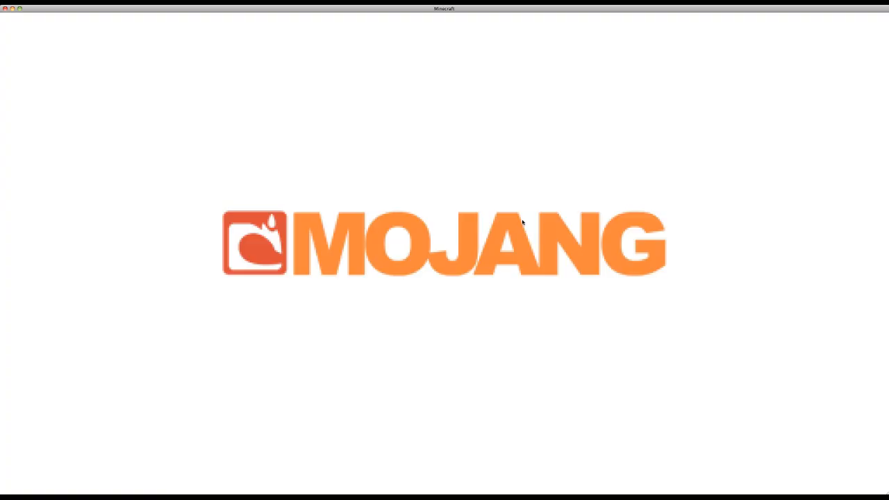
mouse_move(522, 194)
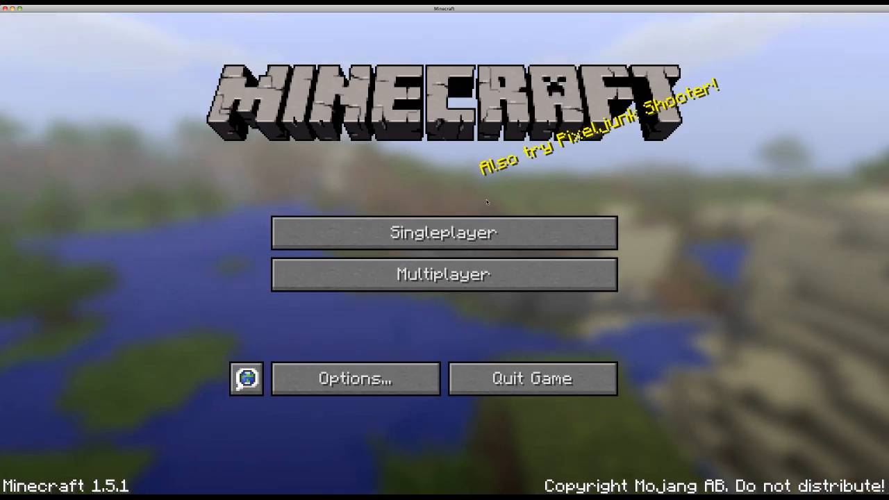
mouse_move(444, 232)
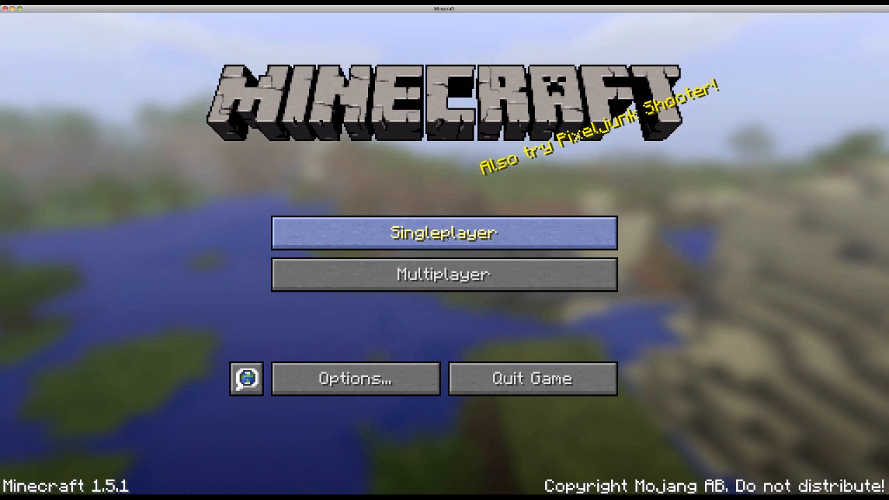
Open Singleplayer and play the MinecraftFamilyExplorations world.
click(444, 233)
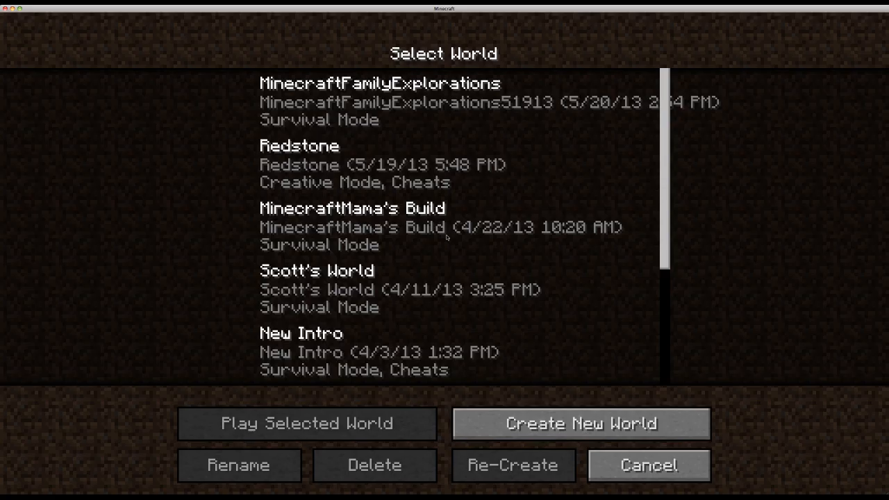
mouse_move(423, 91)
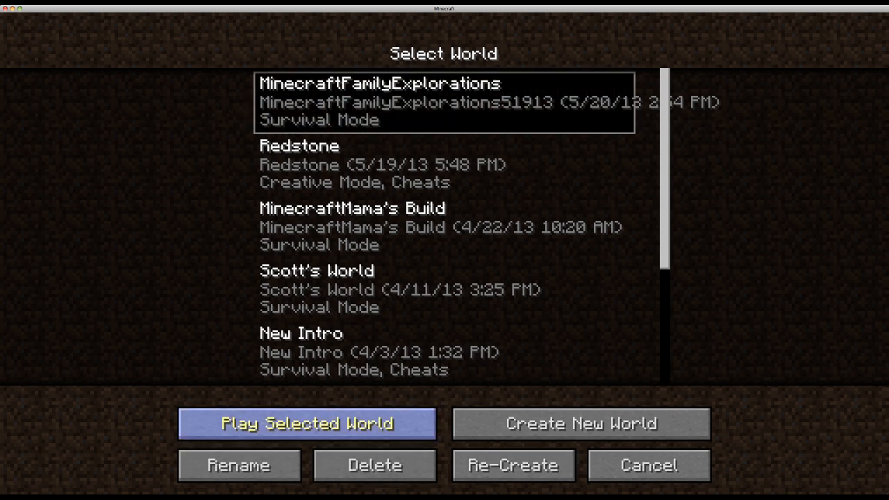
click(307, 424)
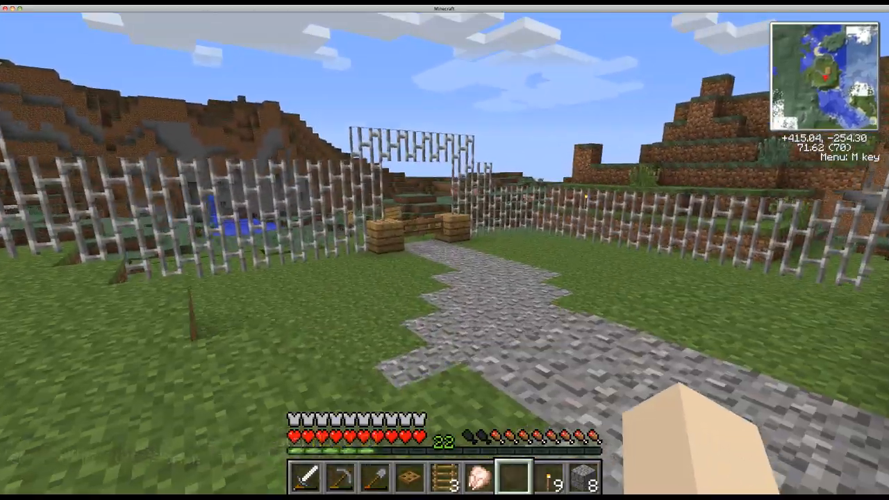
mouse_move(445, 250)
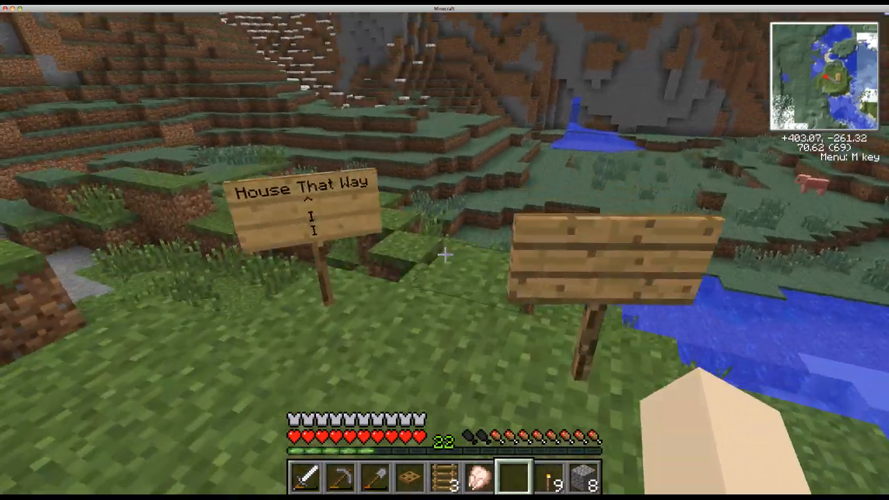
mouse_move(445, 256)
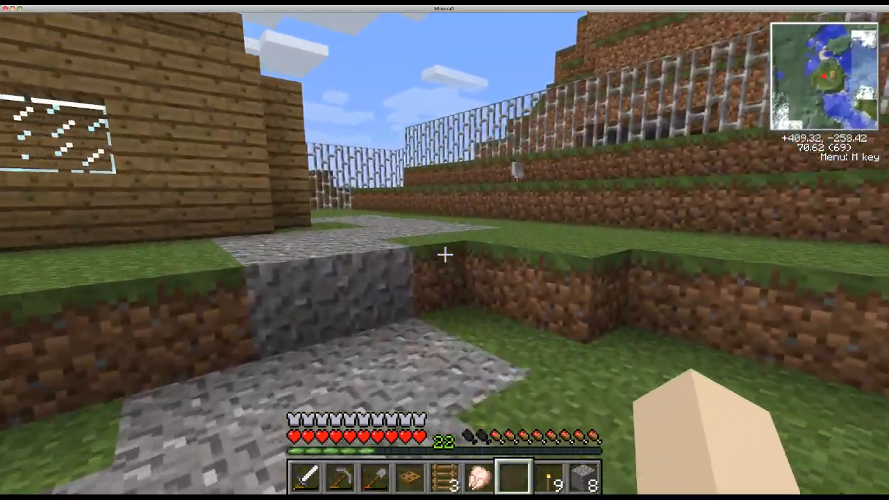
mouse_move(444, 254)
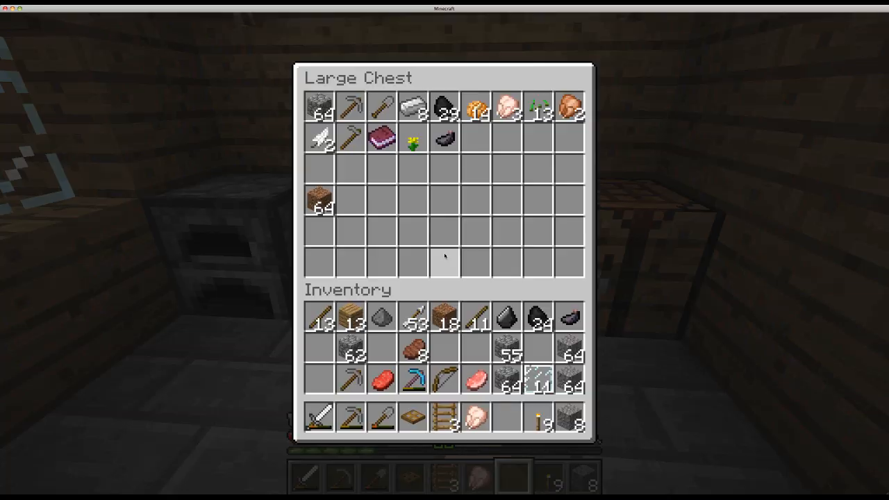
mouse_move(380, 137)
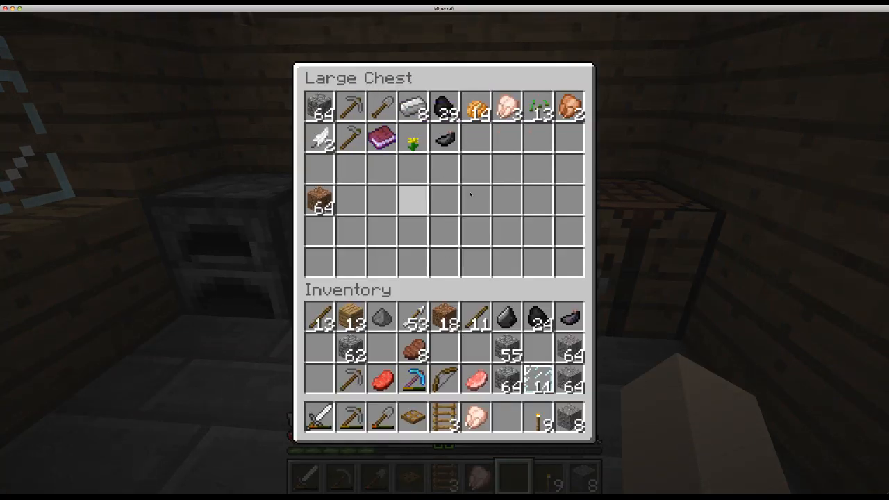
key(Escape)
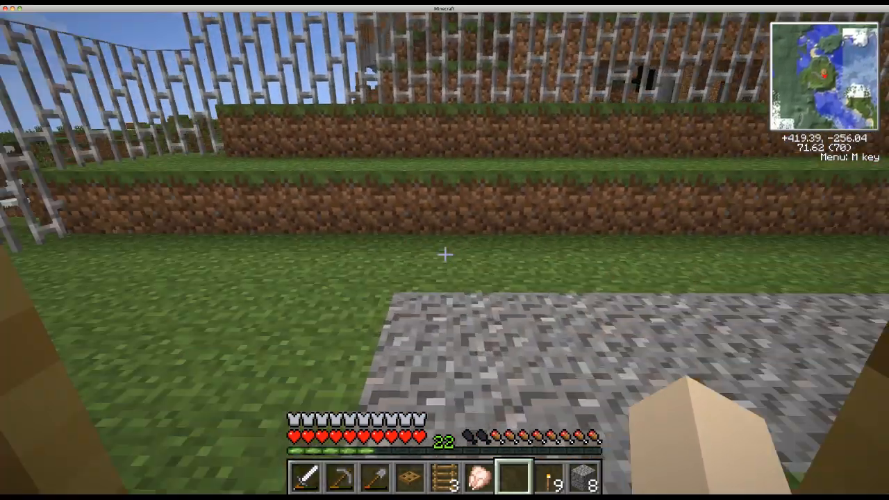
mouse_move(445, 250)
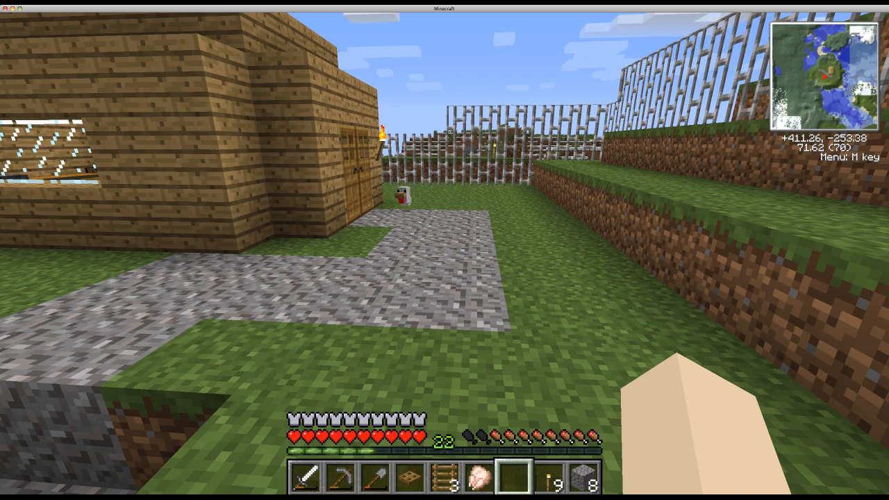
mouse_move(444, 250)
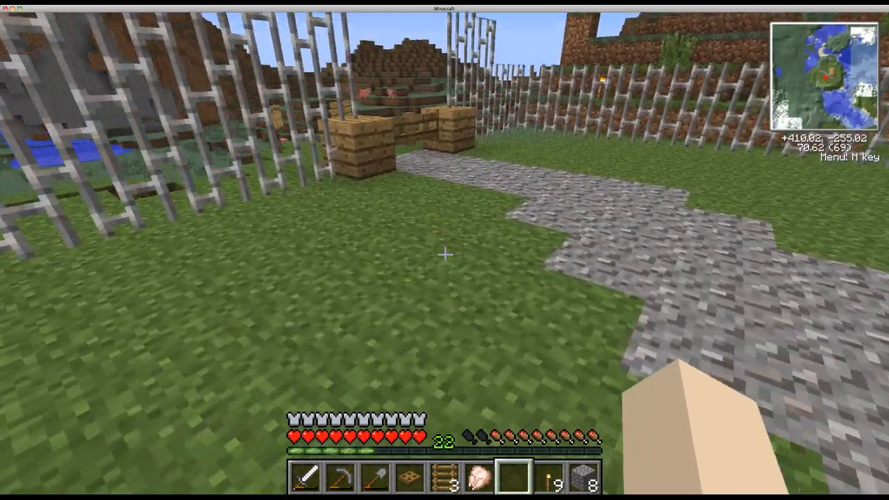
mouse_move(445, 254)
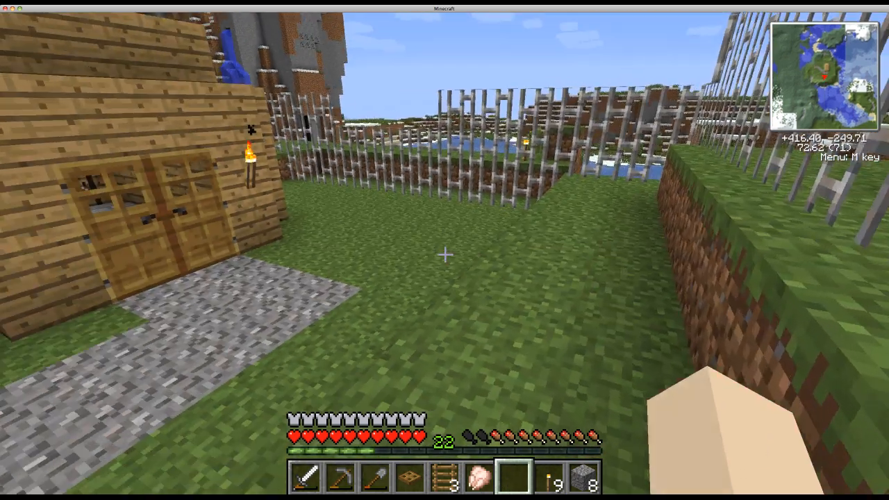
mouse_move(444, 255)
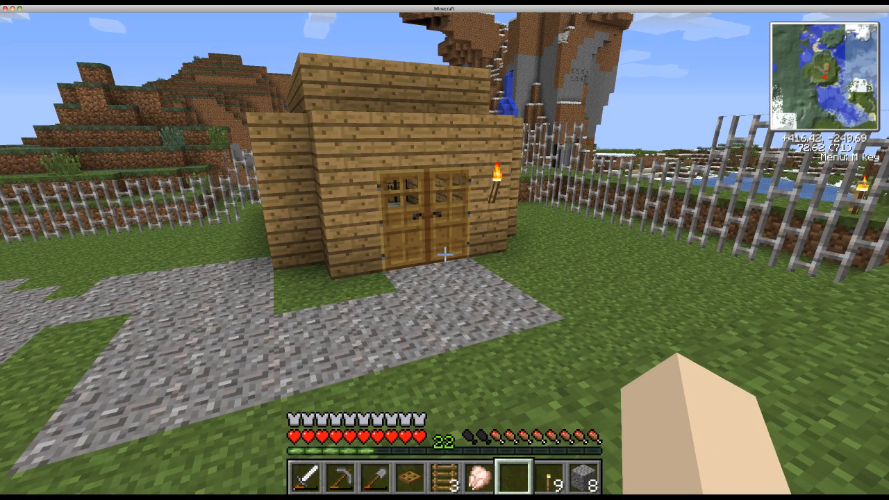
mouse_move(445, 250)
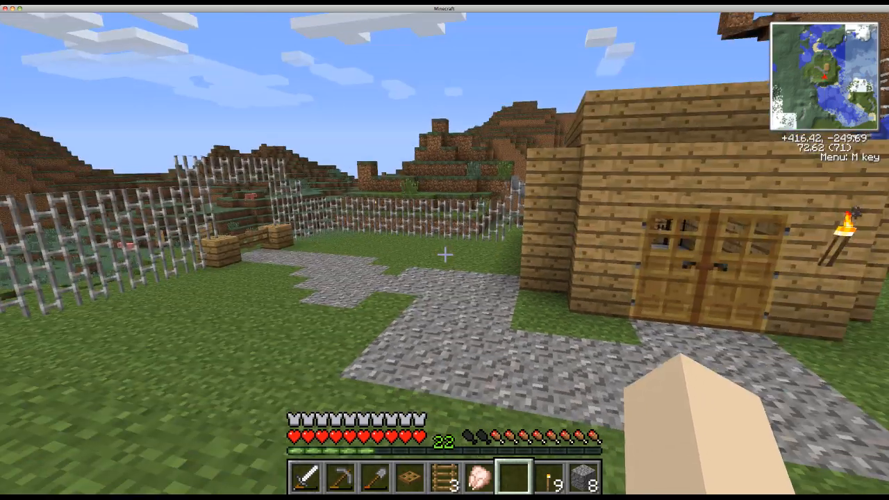
mouse_move(445, 250)
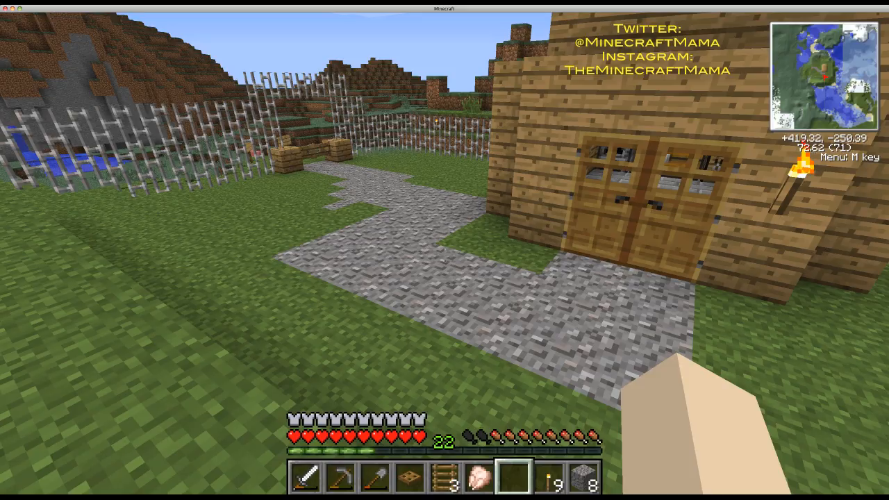
mouse_move(445, 250)
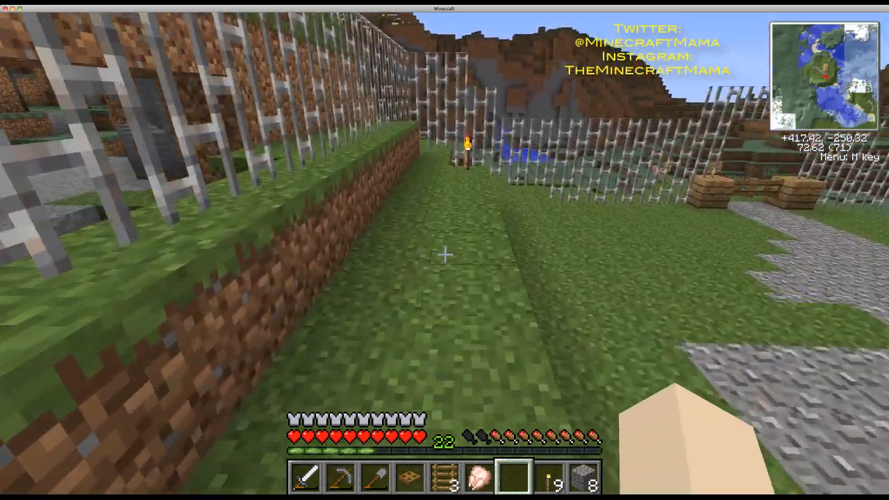
mouse_move(444, 254)
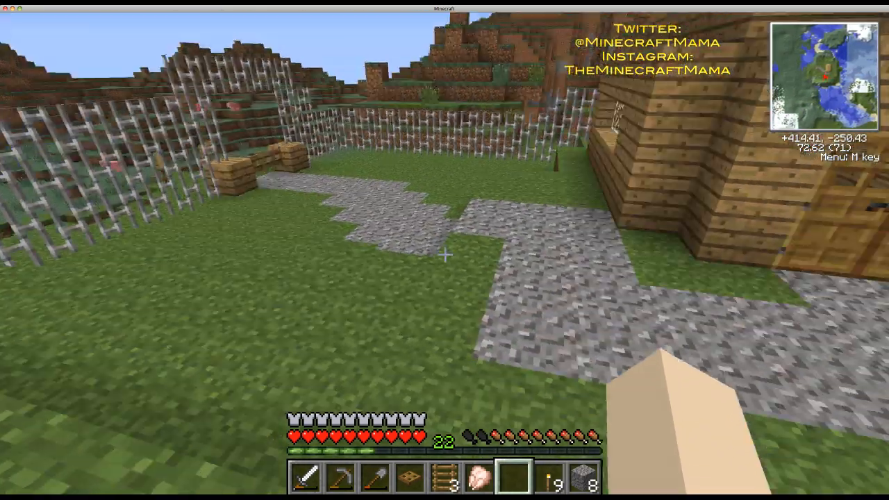
mouse_move(444, 257)
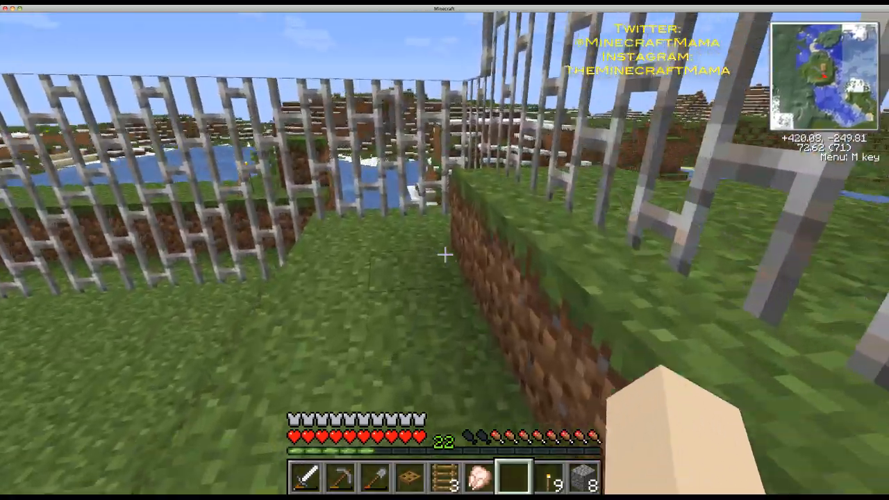
mouse_move(445, 255)
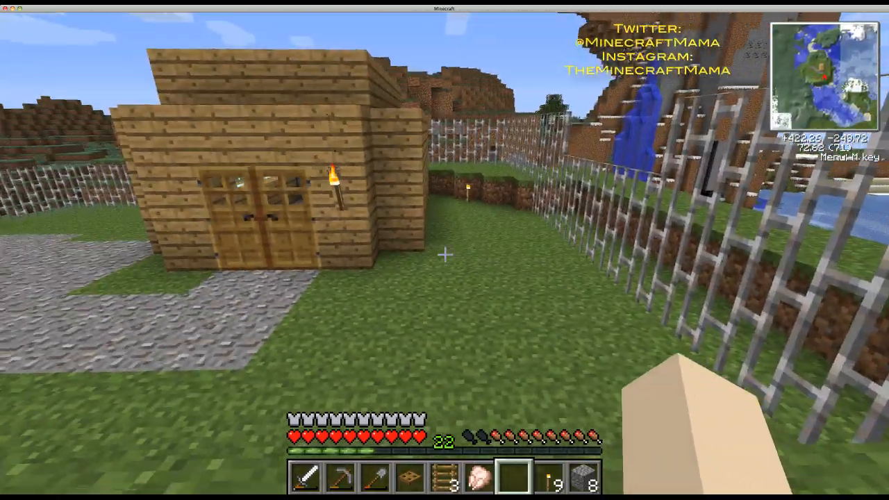
mouse_move(444, 254)
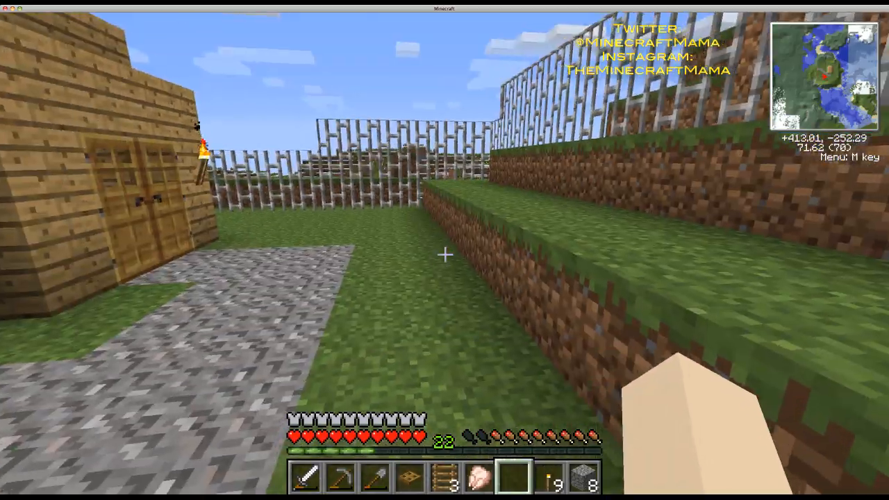
mouse_move(445, 255)
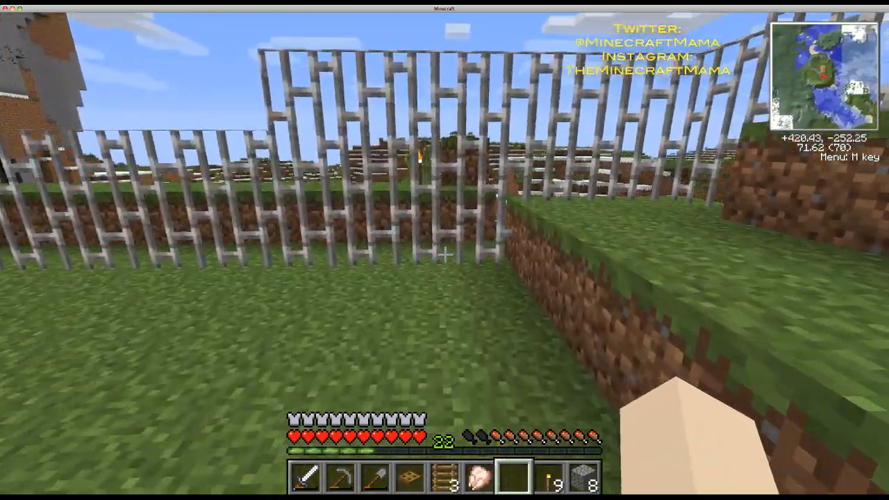